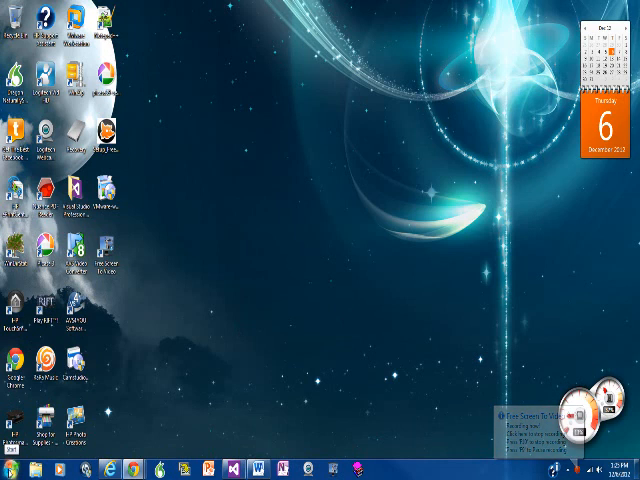
Step: Go from the Start menu to System Properties on its Advanced tab
{"action": "left_click", "coordinate": [8, 463]}
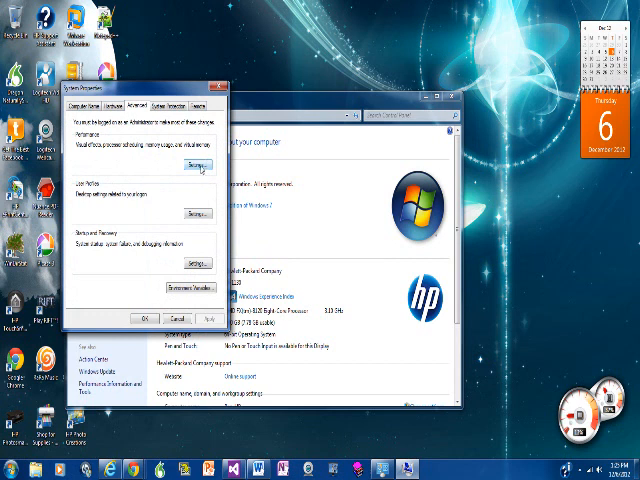
Step: Open Performance Options on its Advanced tab, showing processor scheduling and virtual memory
{"action": "left_click", "coordinate": [197, 162]}
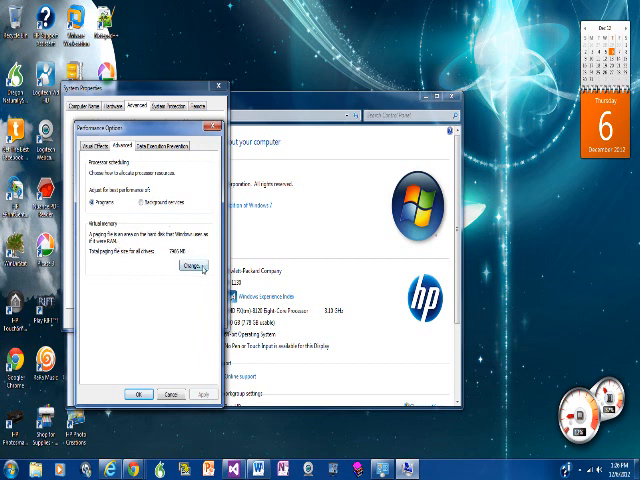
Step: View the automatically managed paging file settings, then cancel out of Virtual Memory and Performance Options
{"action": "left_click", "coordinate": [196, 268]}
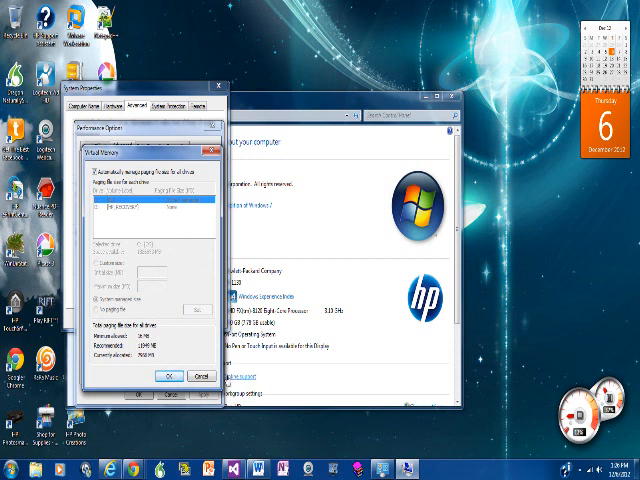
{"action": "left_click", "coordinate": [198, 373]}
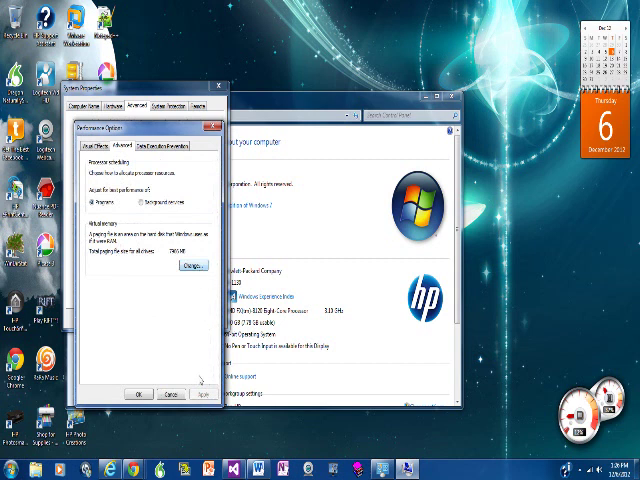
{"action": "left_click", "coordinate": [140, 394]}
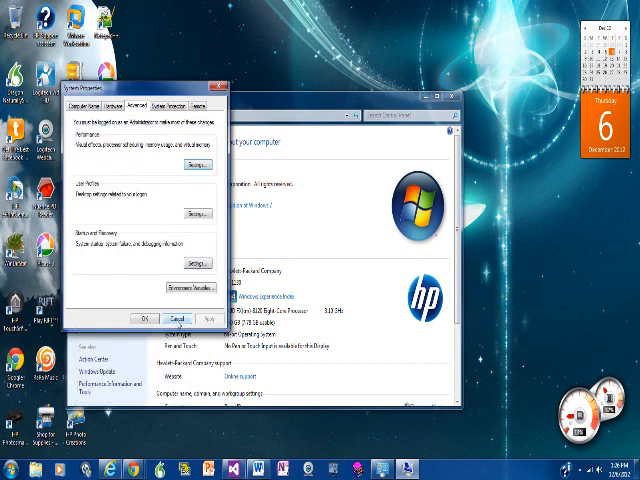